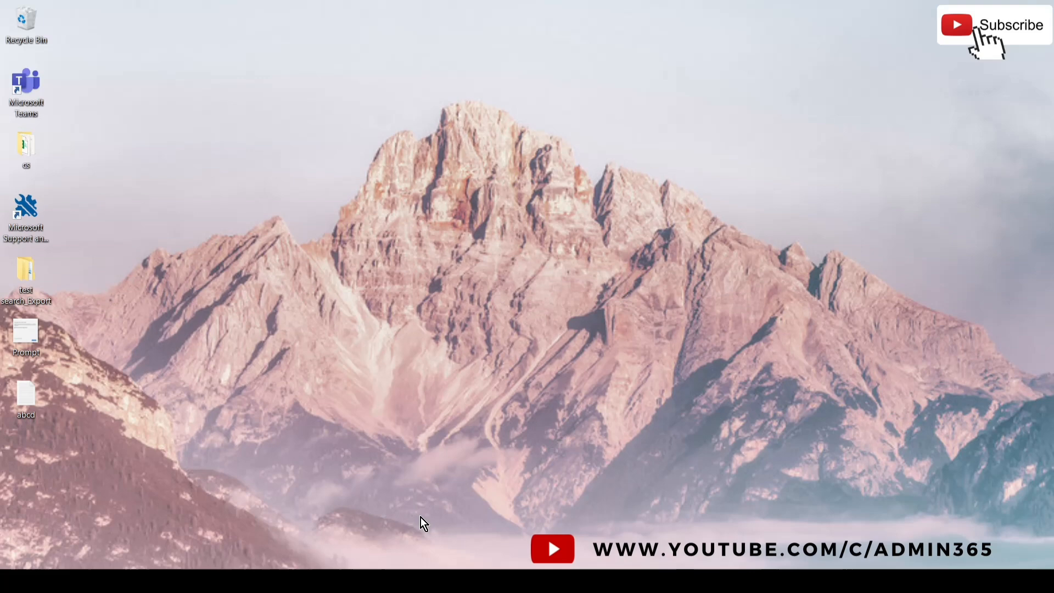
{"action": "mouse_move", "coordinate": [564, 429]}
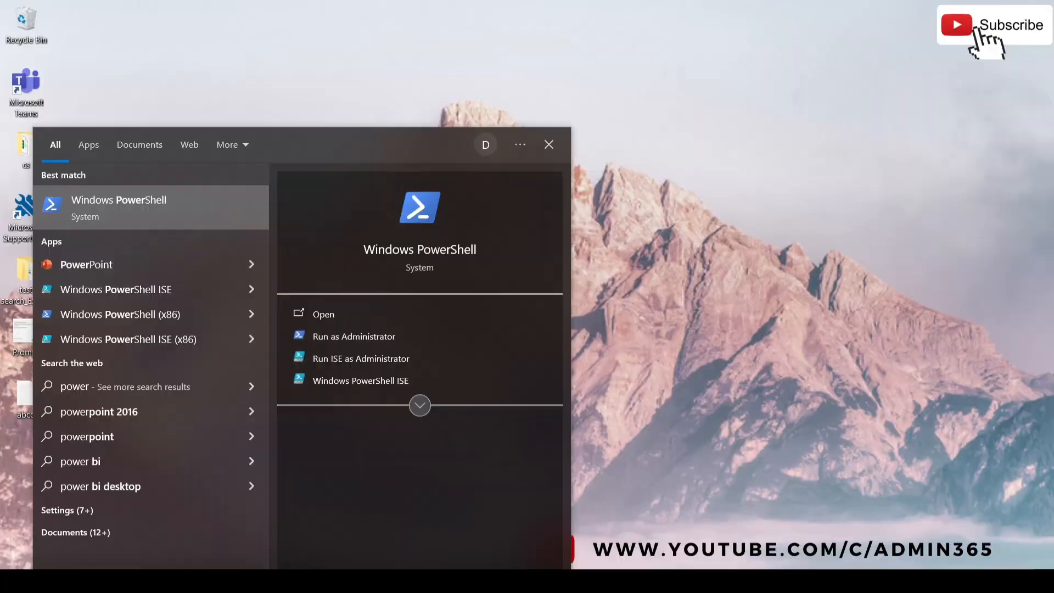
Step: Launch Windows PowerShell with administrator rights from the Start search
{"action": "left_click", "coordinate": [355, 336]}
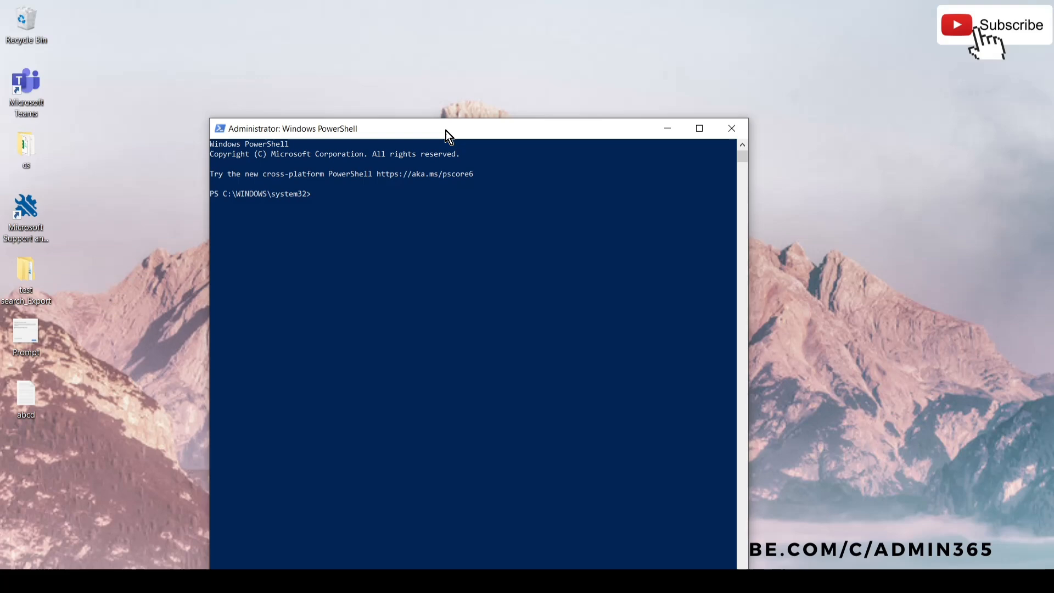
{"action": "mouse_move", "coordinate": [235, 144]}
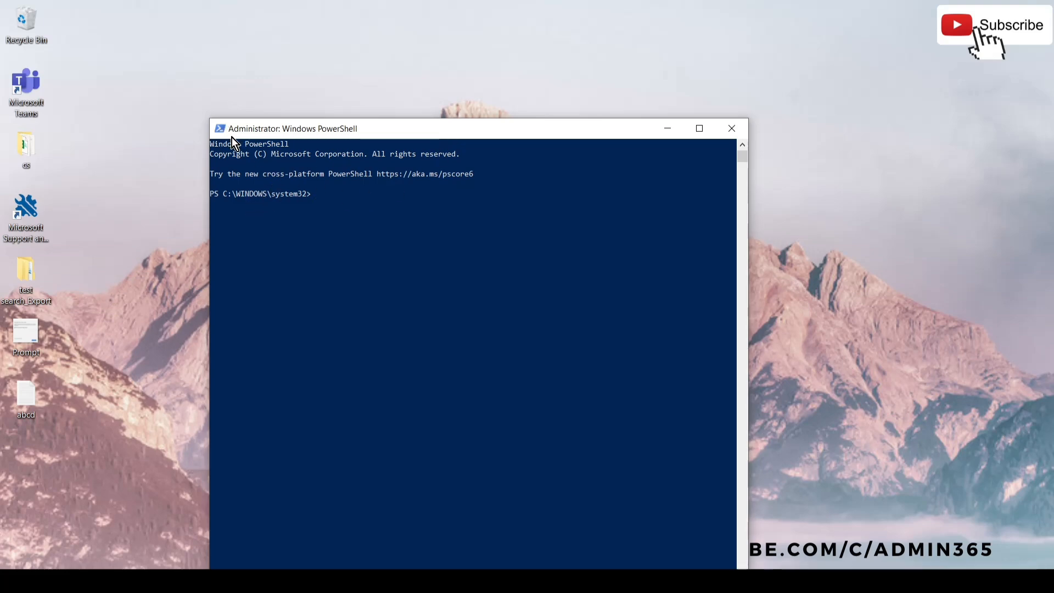
{"action": "mouse_move", "coordinate": [268, 144]}
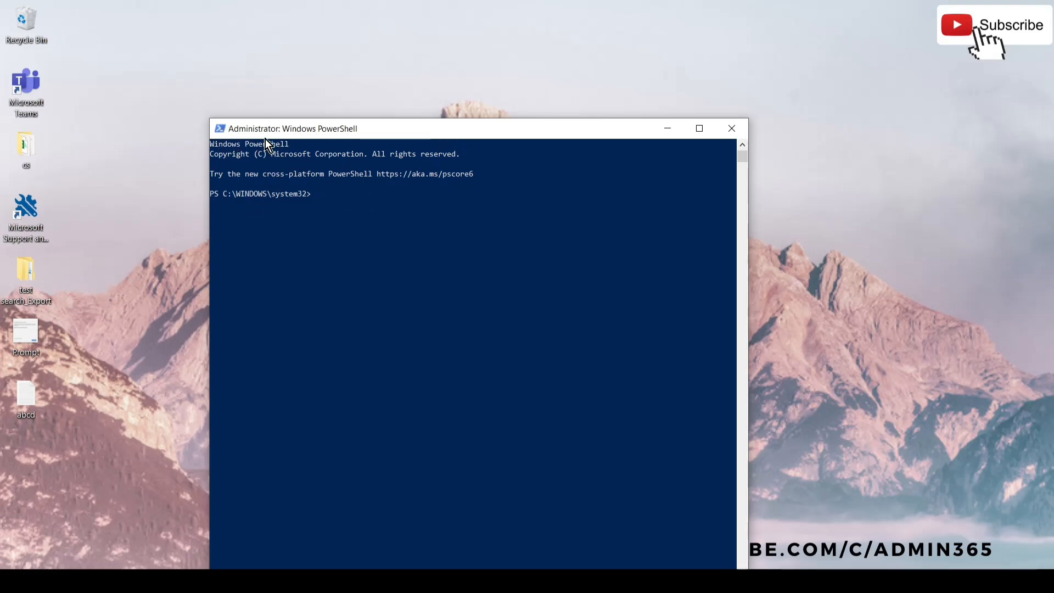
{"action": "mouse_move", "coordinate": [304, 146]}
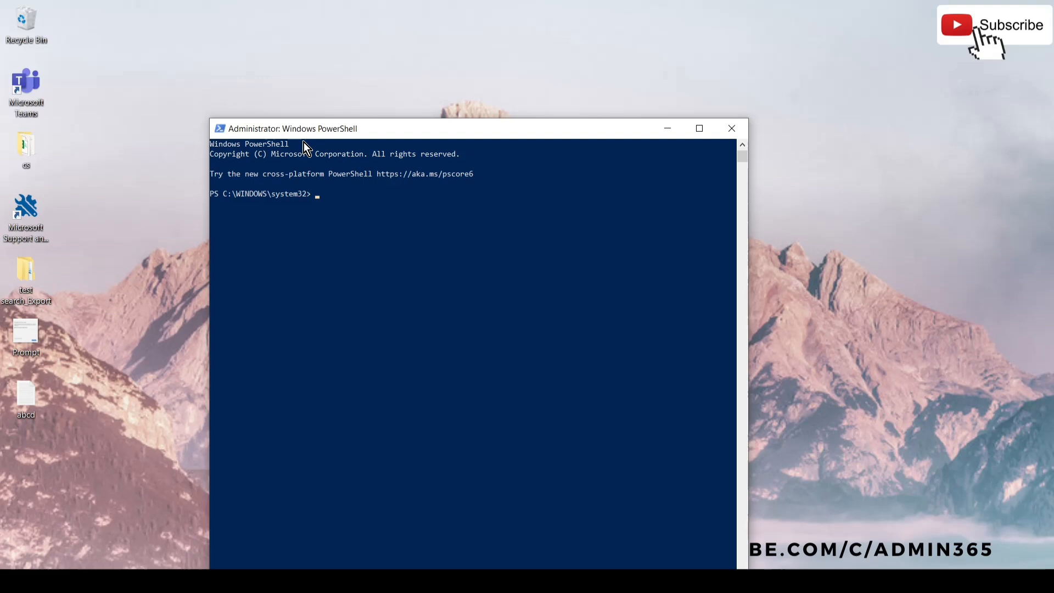
Step: Set the execution policy to RemoteSigned and answer A (Yes to All)
{"action": "type", "text": "Set-ExecutionPolicy RemoteSigned"}
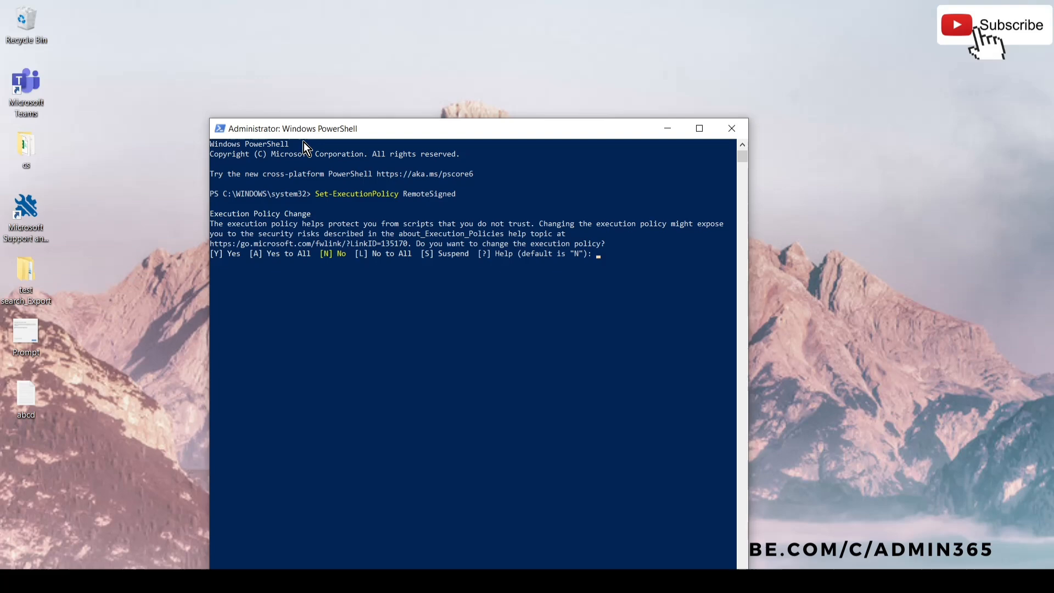
{"action": "type", "text": "A"}
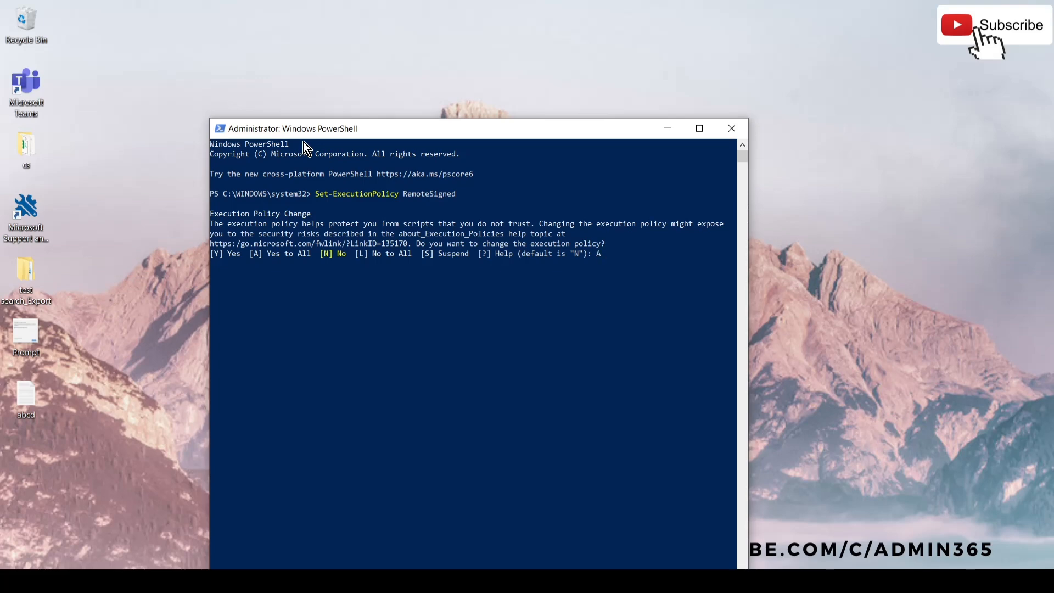
{"action": "key", "text": "Return"}
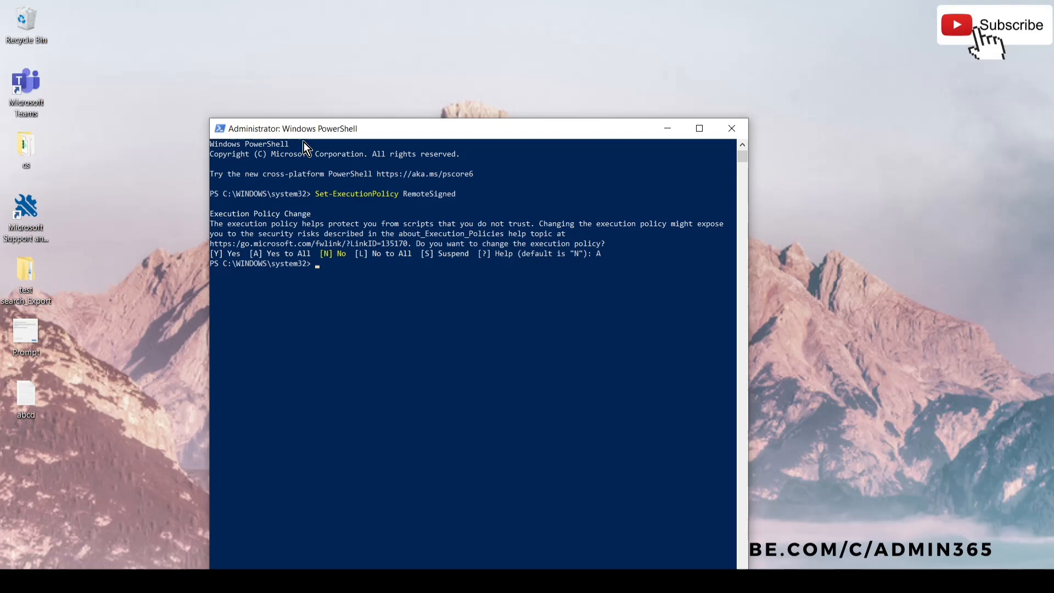
Step: Run install-module -name ExchangeOnlineManagement and answer A at the untrusted repository prompt
{"action": "type", "text": "Set-ExecutionPolicy RemoteSigned"}
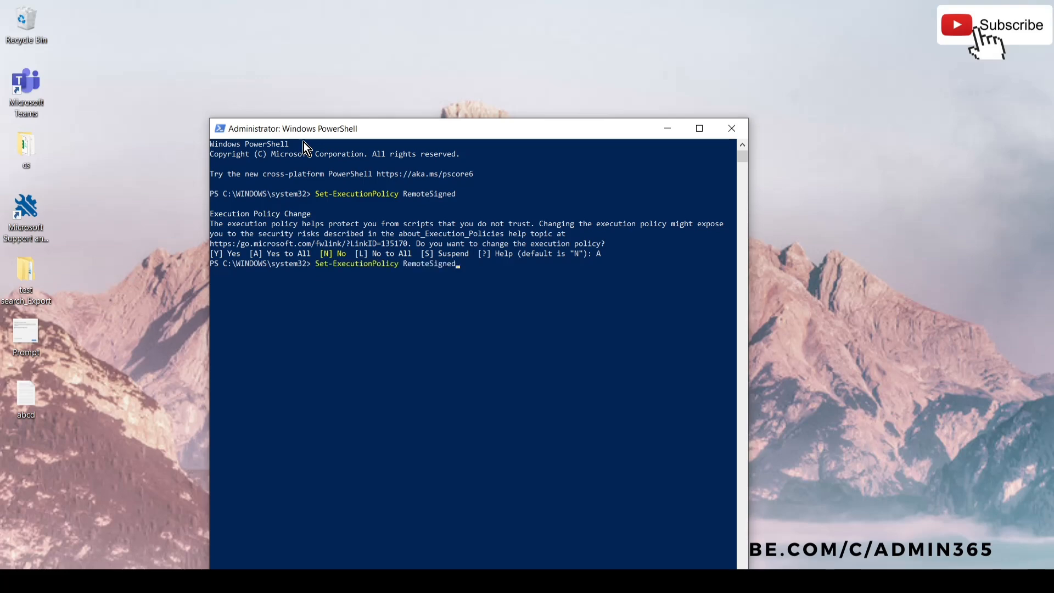
{"action": "type", "text": "Connect-ExchangeOnline"}
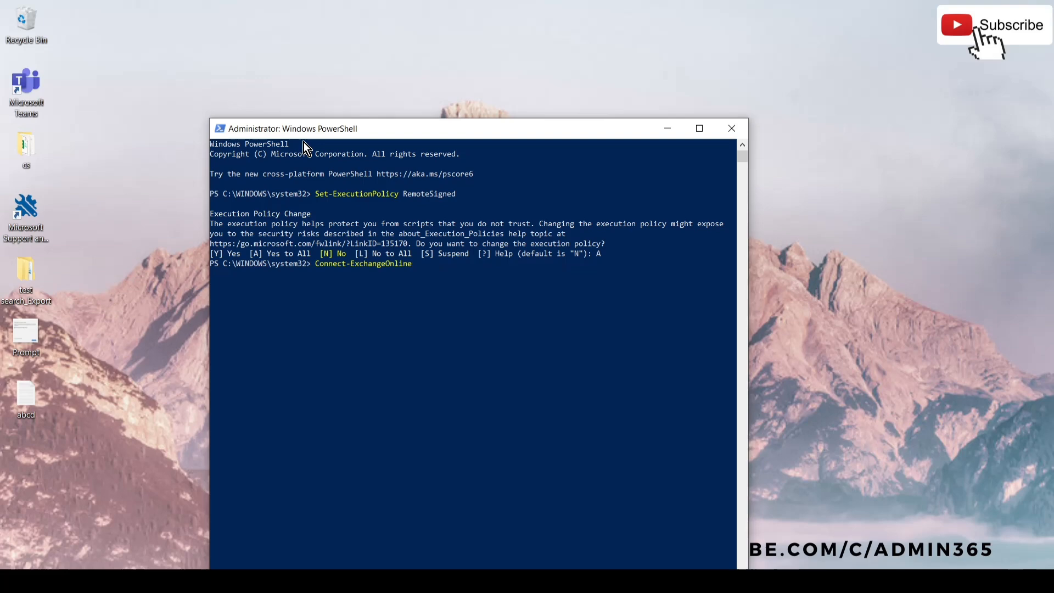
{"action": "type", "text": "install-module -name ExchangeOnlineManagement"}
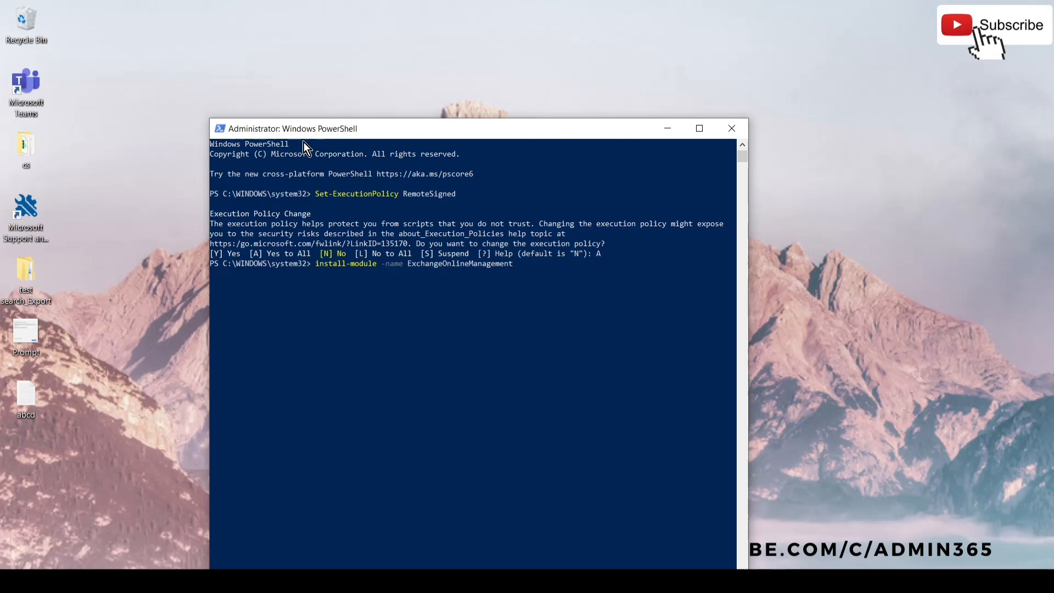
{"action": "key", "text": "Return"}
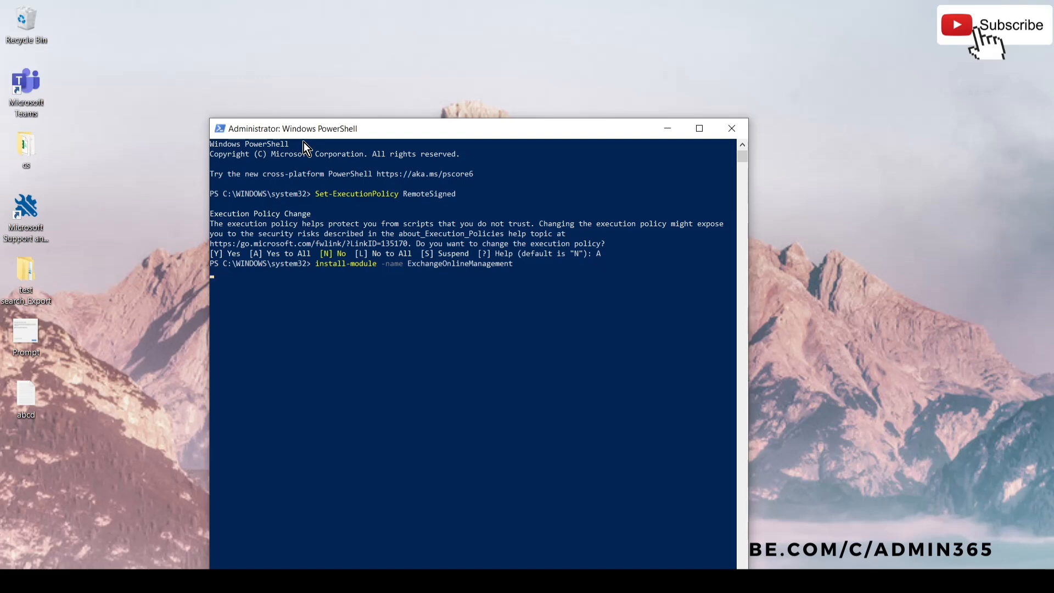
{"action": "key", "text": "Return"}
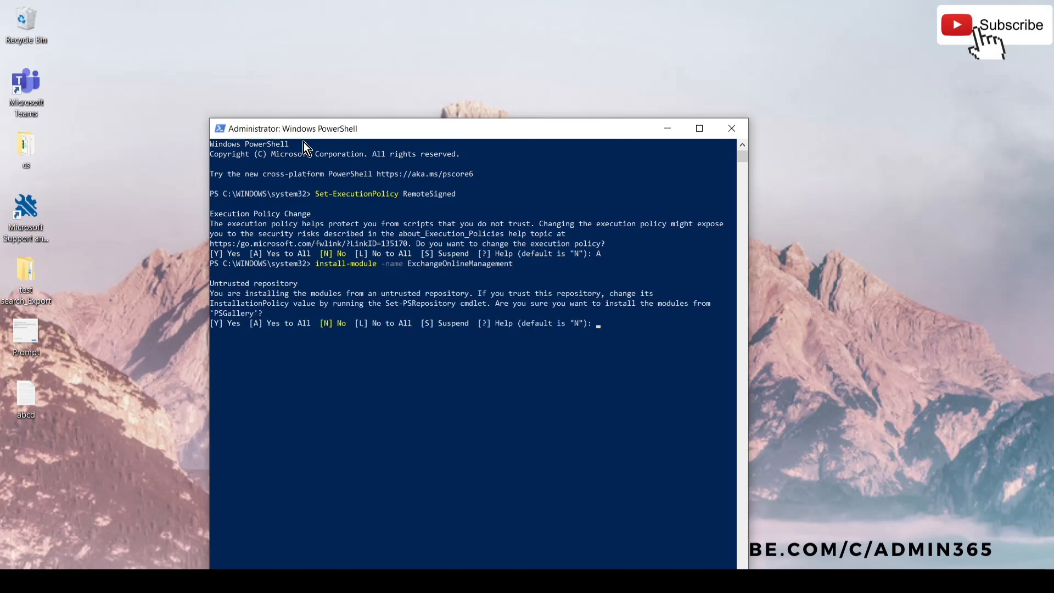
{"action": "type", "text": "A"}
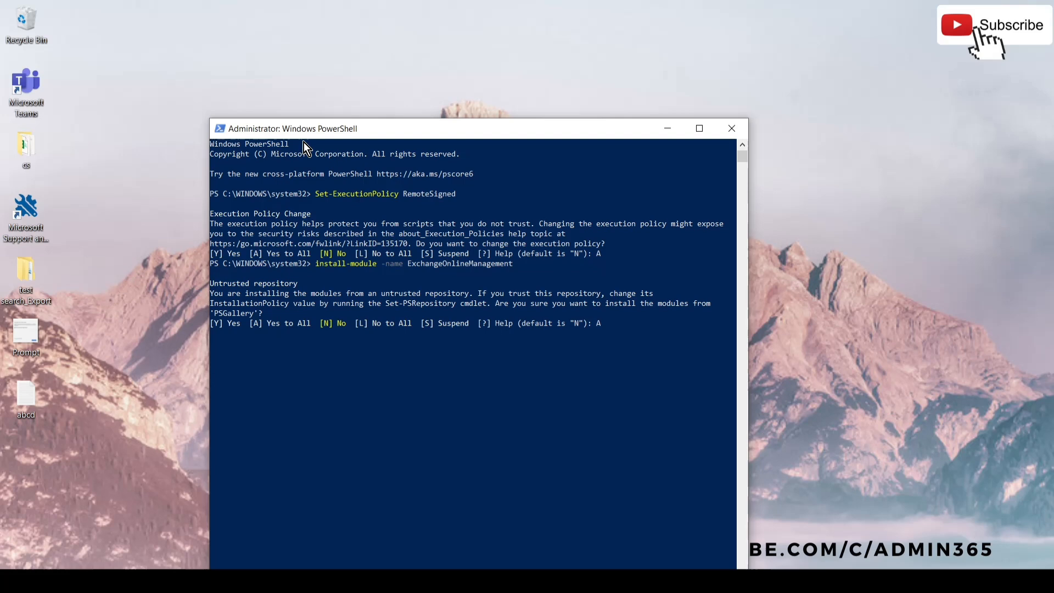
{"action": "key", "text": "Return"}
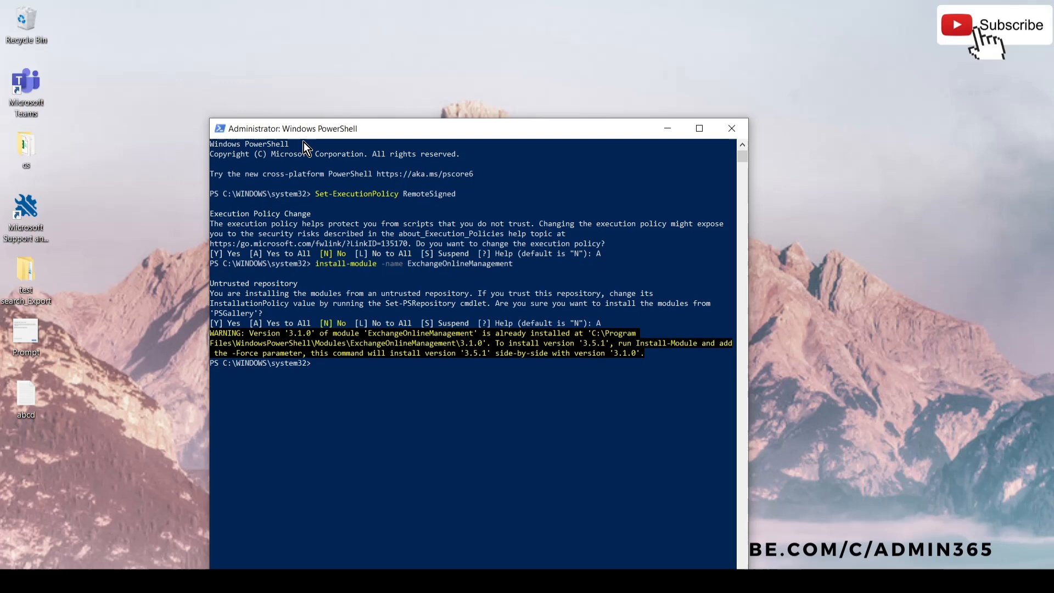
Step: Run import-module ExchangeOnlineManagement and enter the Connect-ExchangeOnline command
{"action": "type", "text": "install-module -name ExchangeOnlineManagement"}
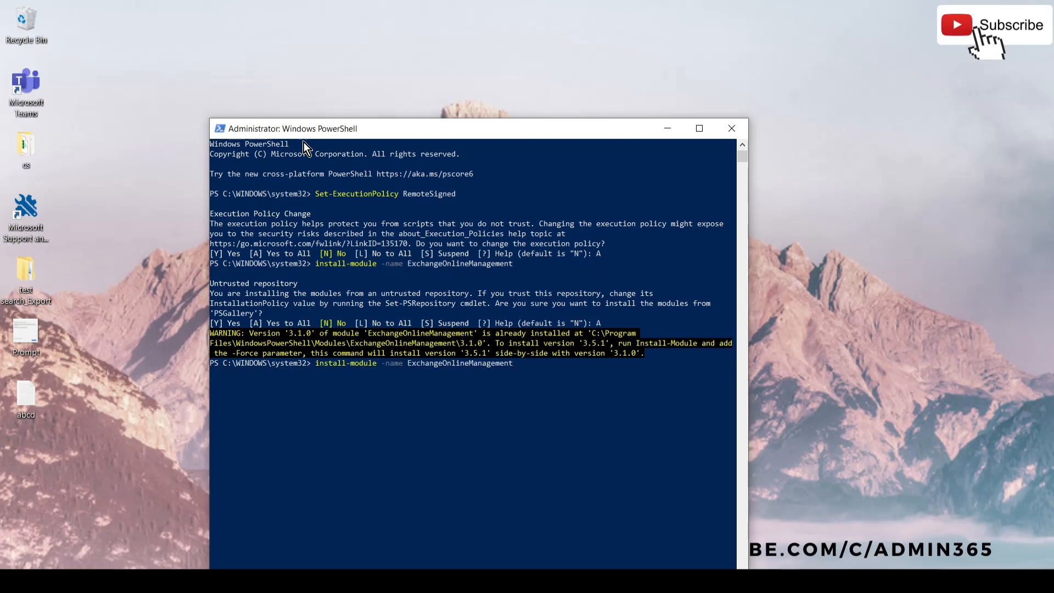
{"action": "type", "text": "Connect-ExchangeOnline"}
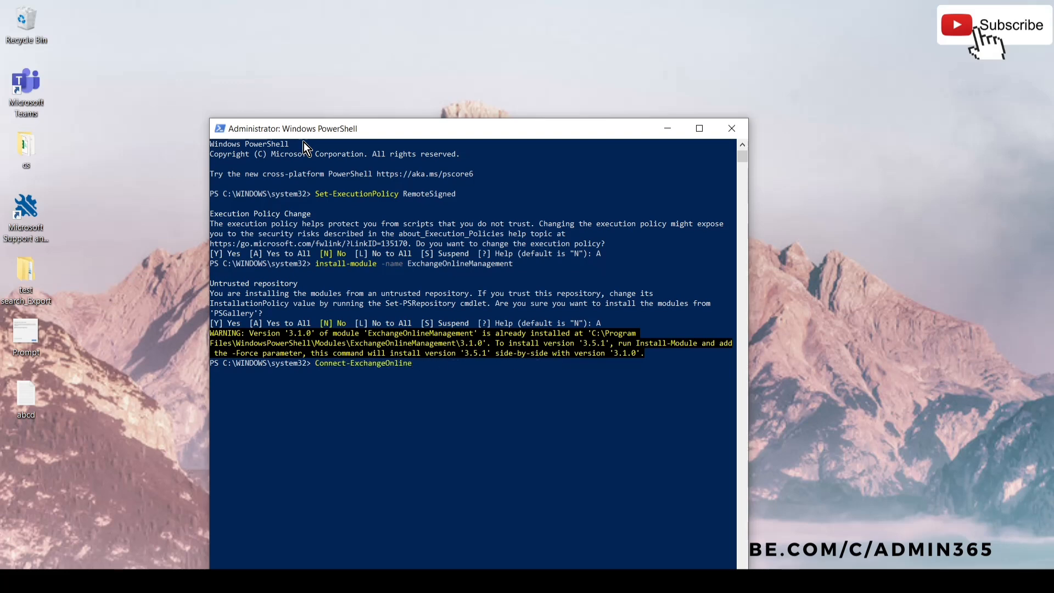
{"action": "type", "text": "import-module ExchangeOnlineManagement"}
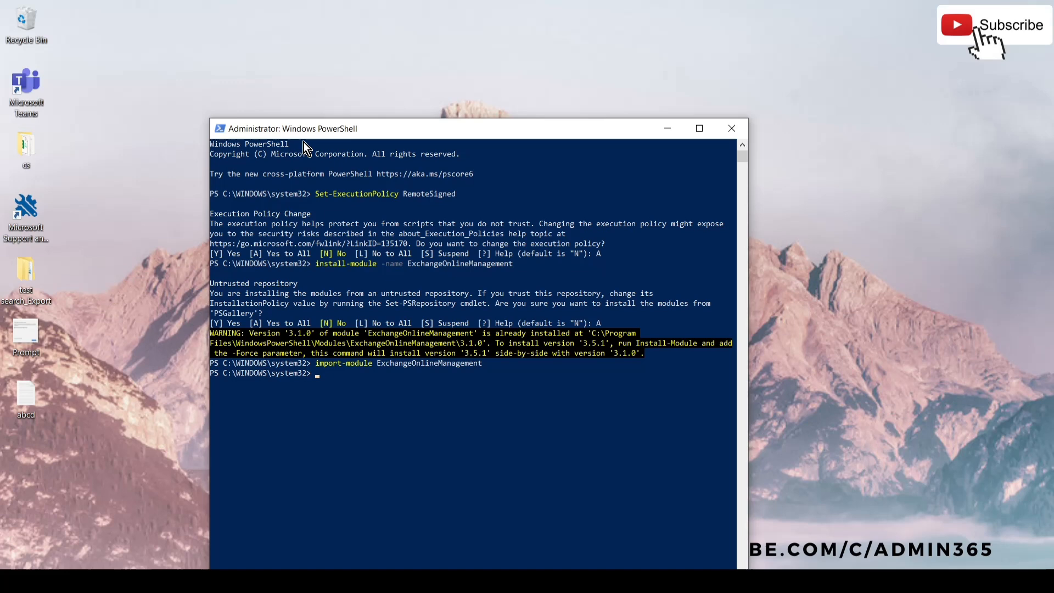
{"action": "type", "text": "Start-ManagedFolderAssistant"}
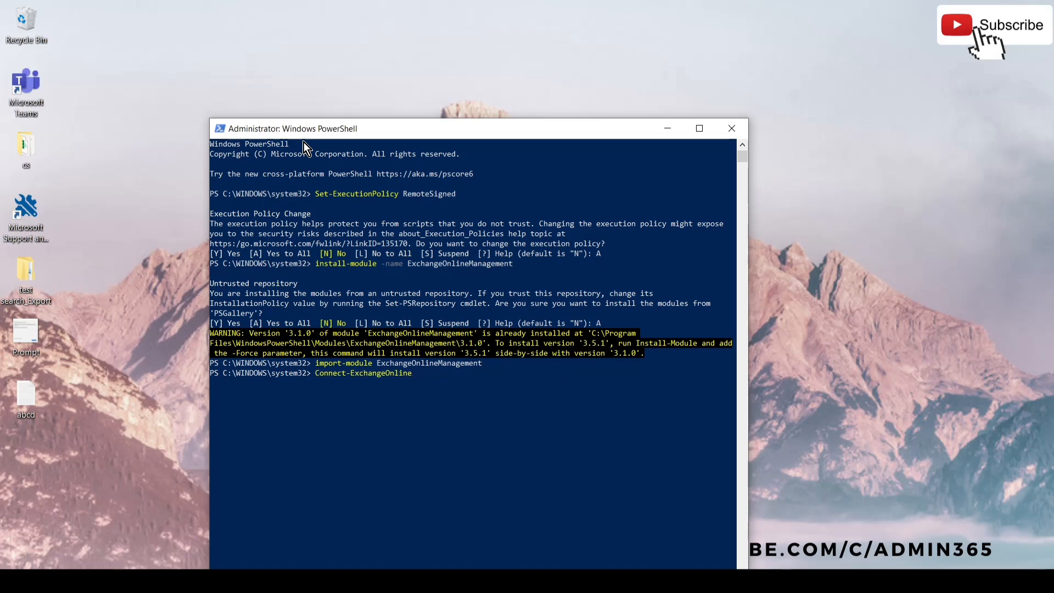
{"action": "key", "text": "Return"}
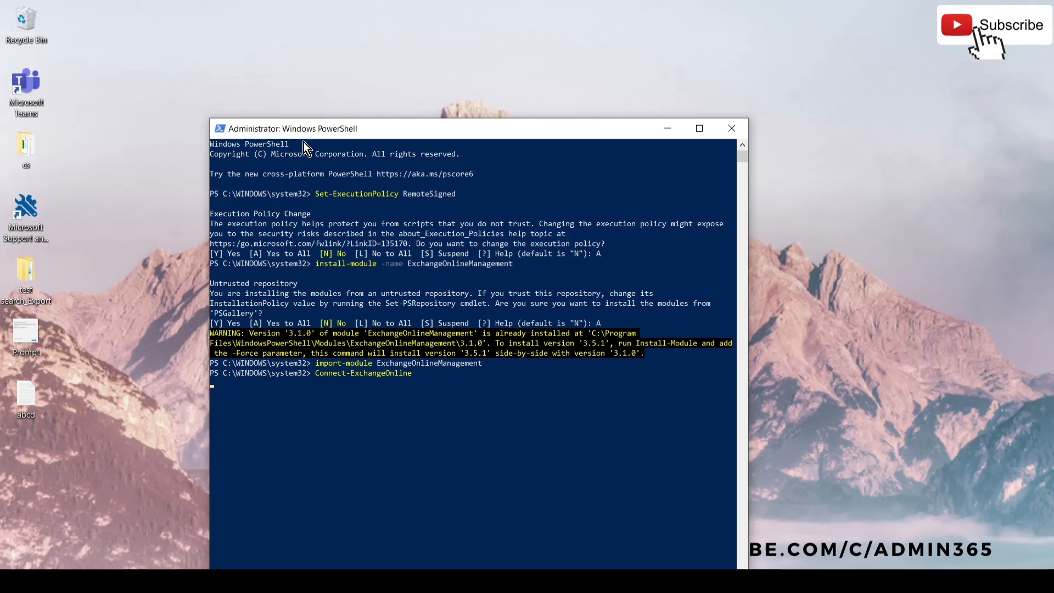
Step: Run Connect-ExchangeOnline and sign in with the admin account and password
{"action": "key", "text": "Return"}
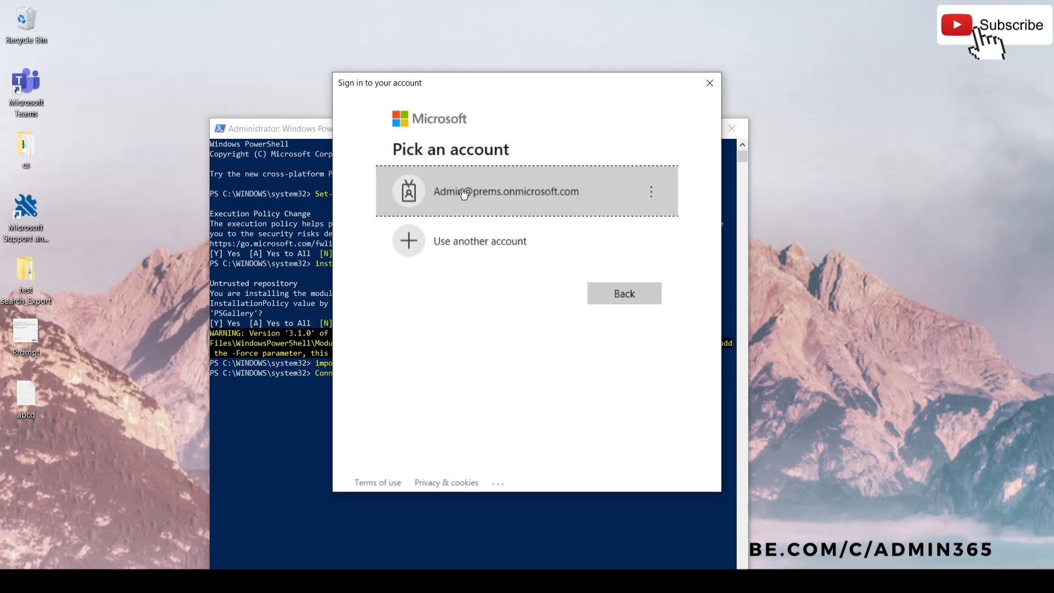
{"action": "mouse_move", "coordinate": [496, 196]}
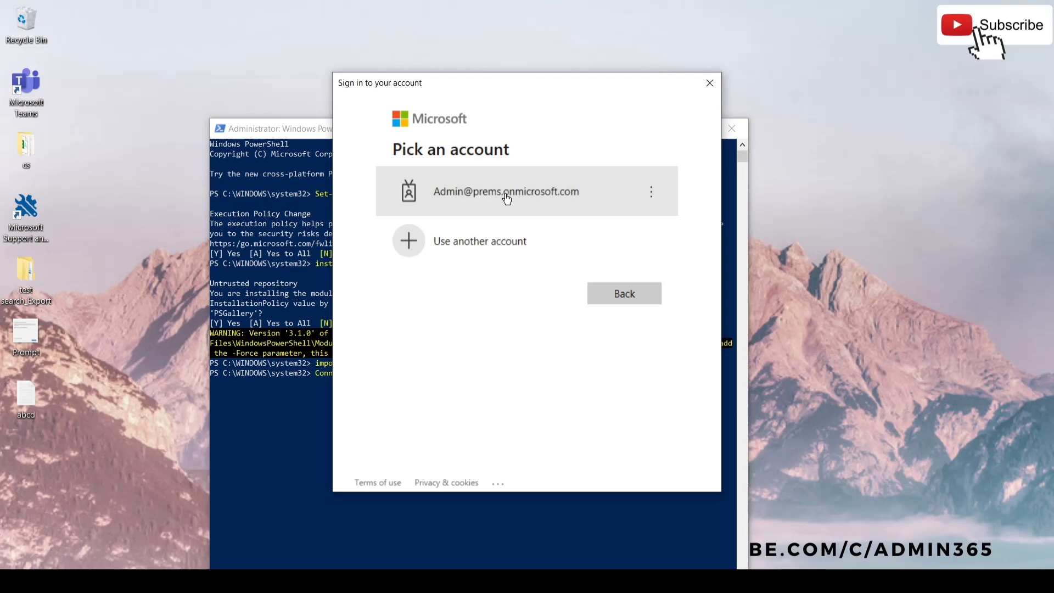
{"action": "left_click", "coordinate": [505, 191]}
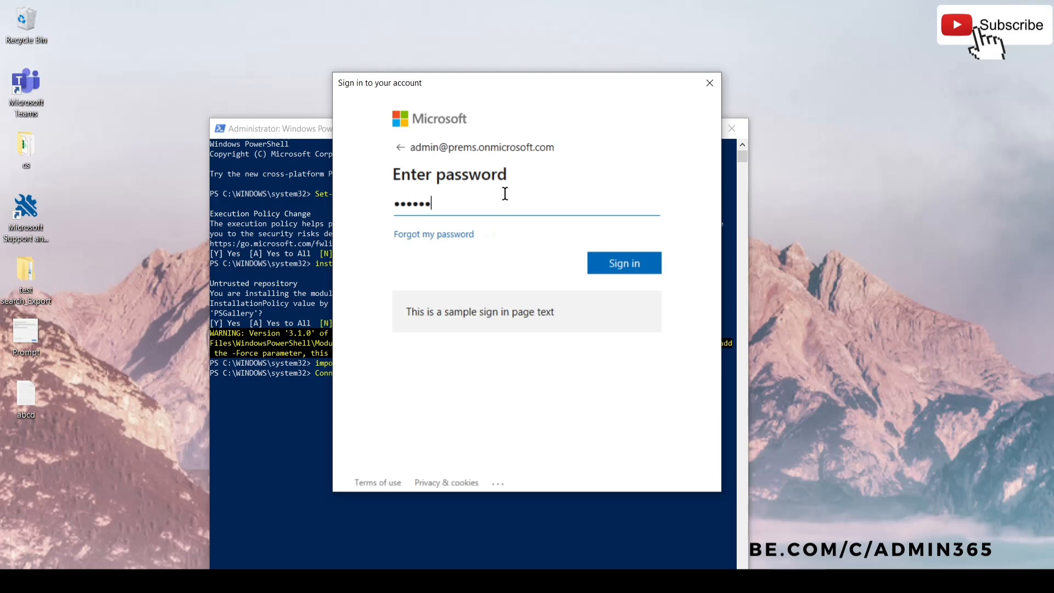
{"action": "left_click", "coordinate": [622, 262]}
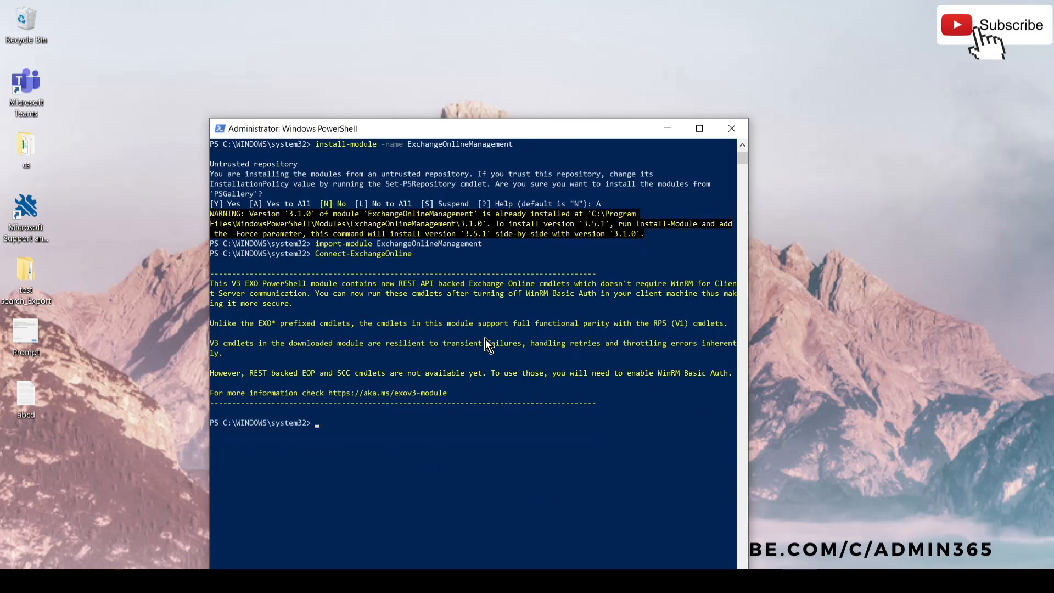
{"action": "mouse_move", "coordinate": [311, 445]}
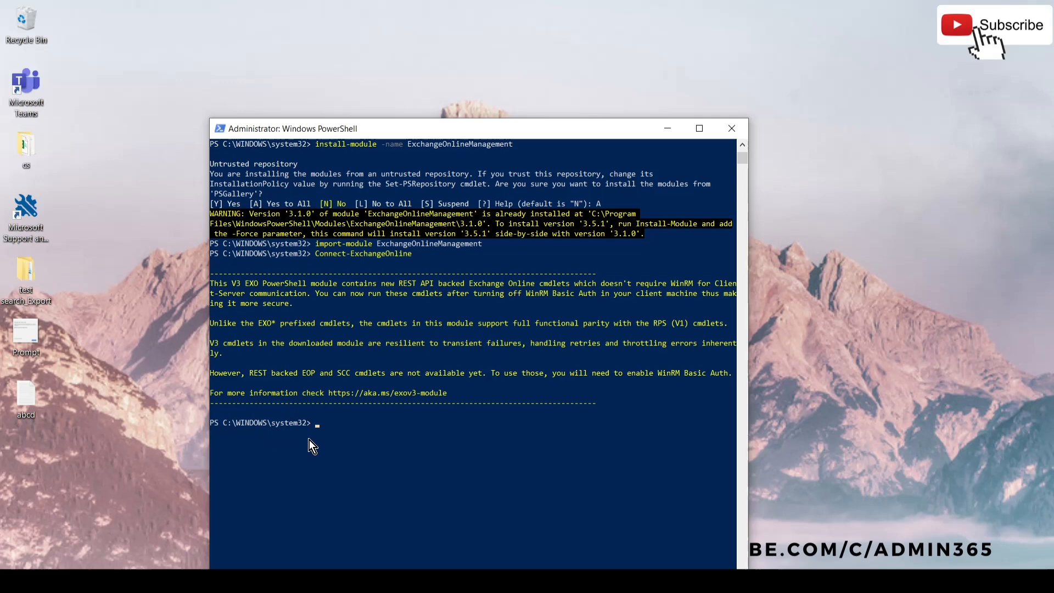
{"action": "type", "text": "get-"}
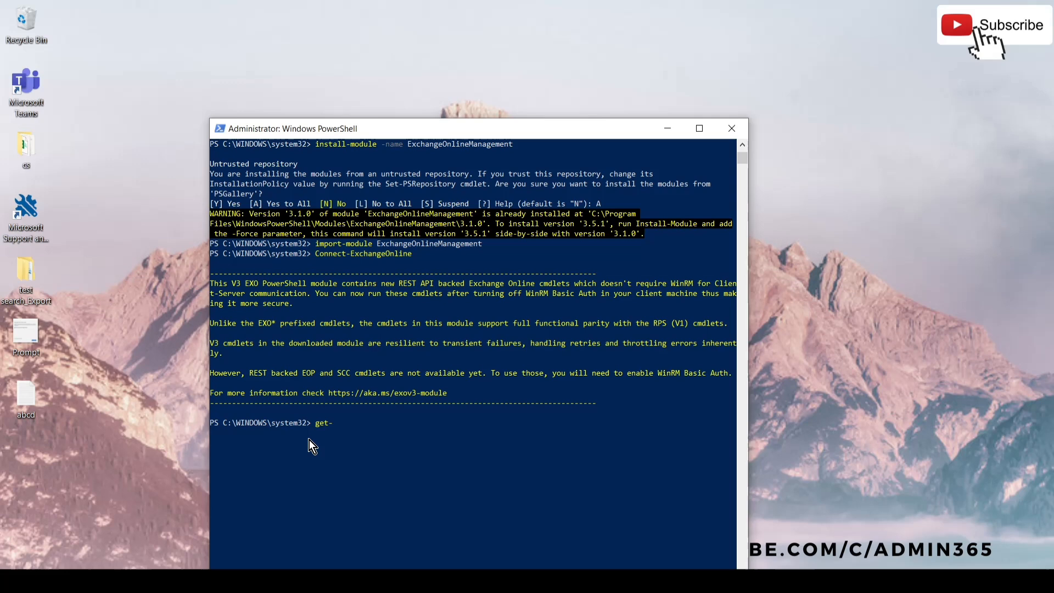
{"action": "type", "text": "mailbox"}
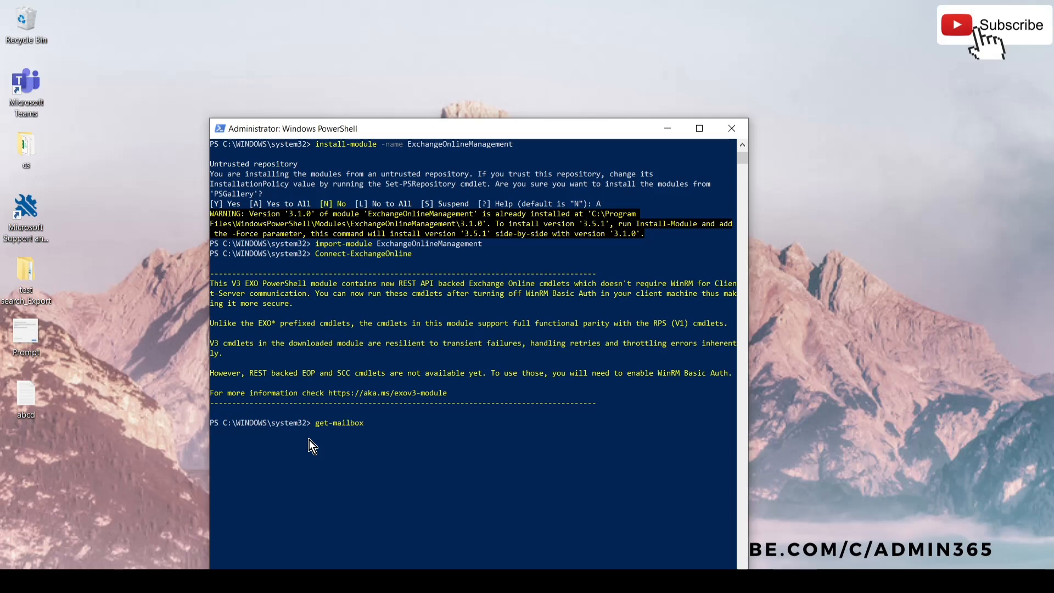
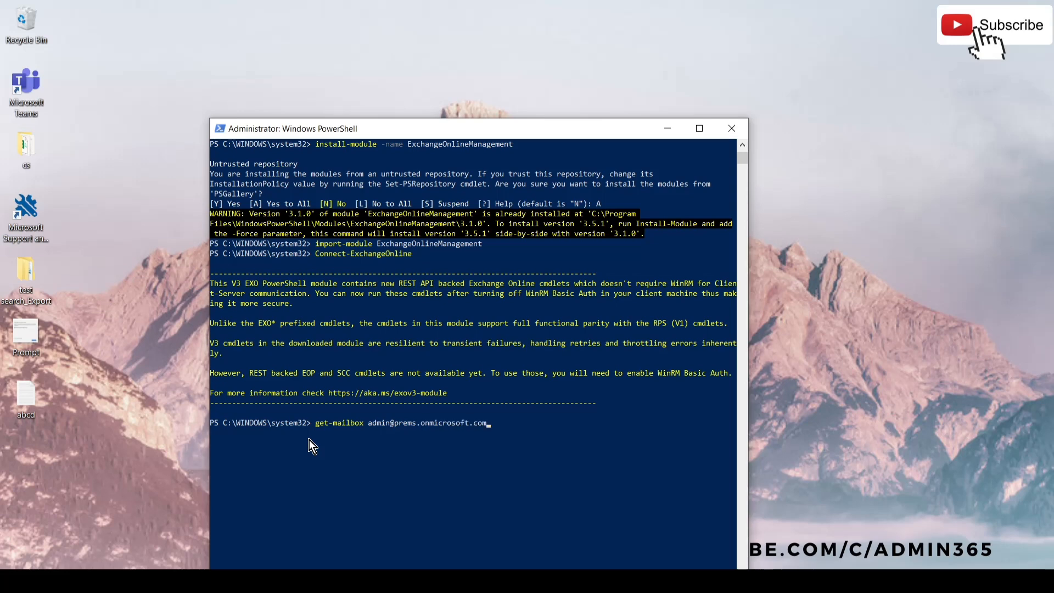
{"action": "key", "text": "Return"}
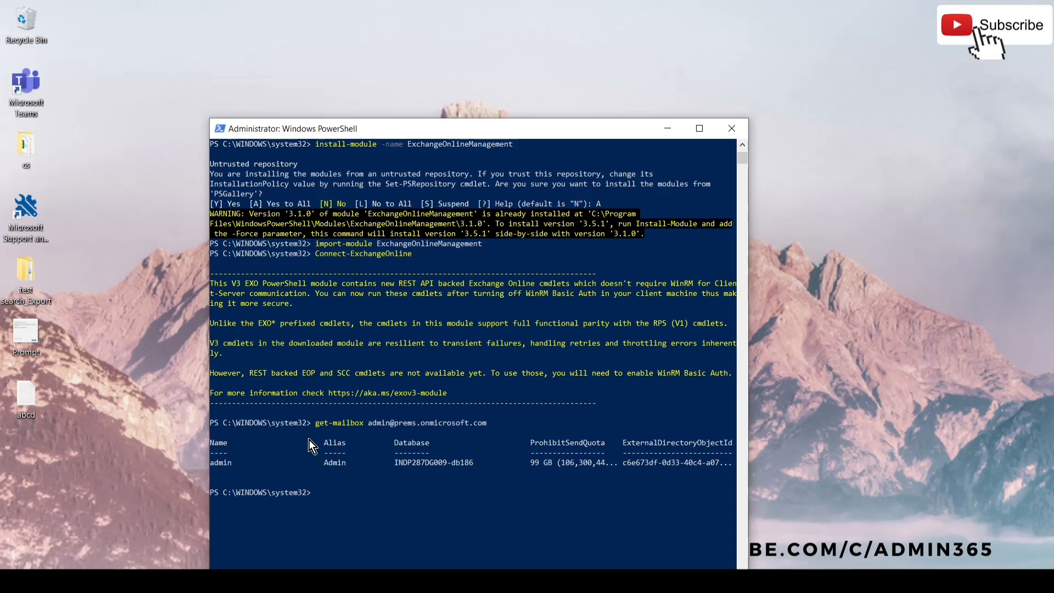
{"action": "type", "text": "import-module ExchangeOnlineManagement"}
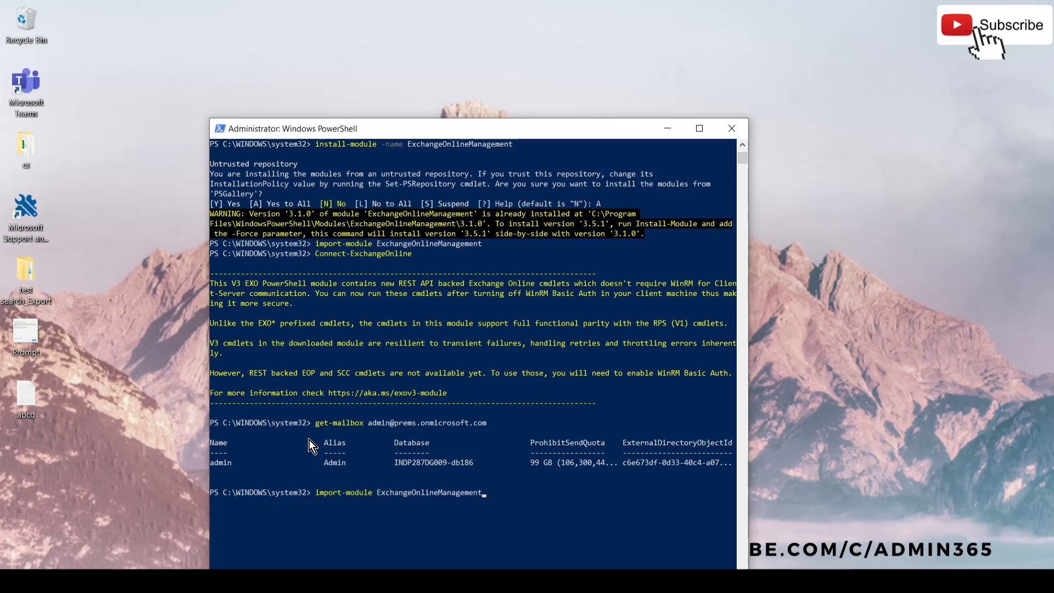
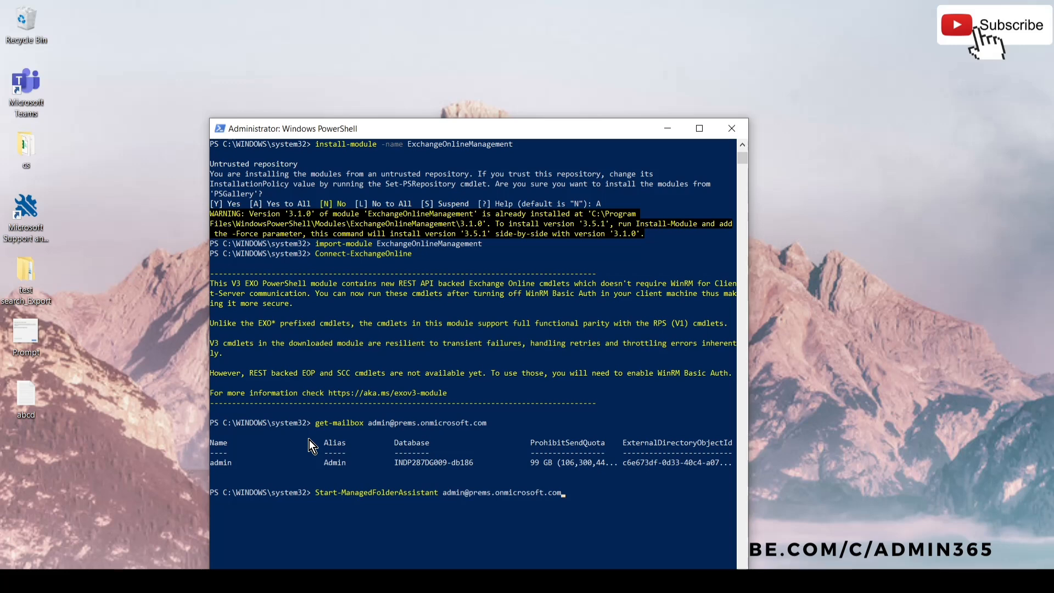
{"action": "key", "text": "Return"}
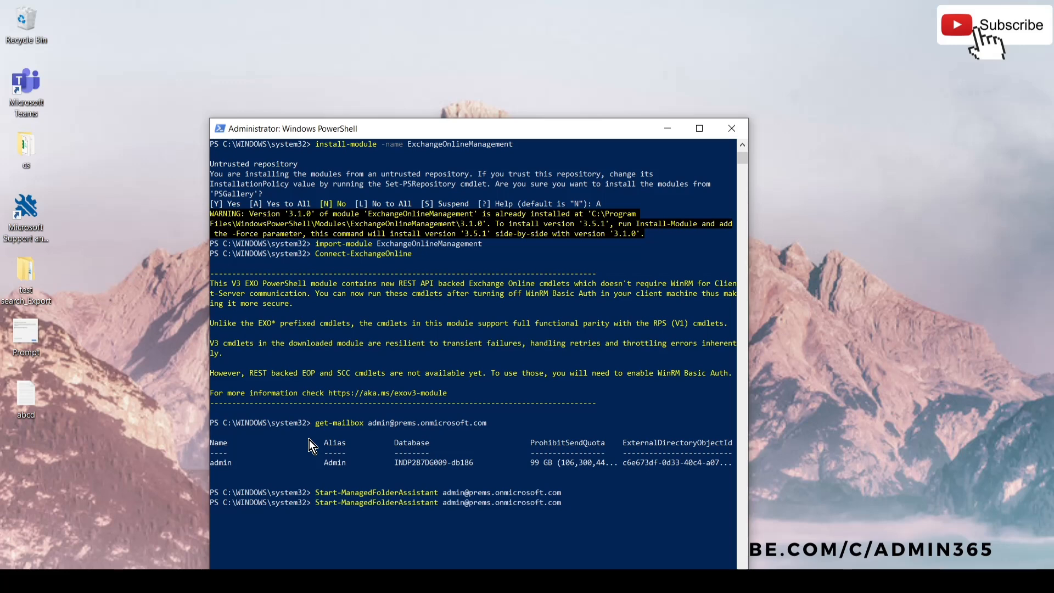
{"action": "key", "text": "Return"}
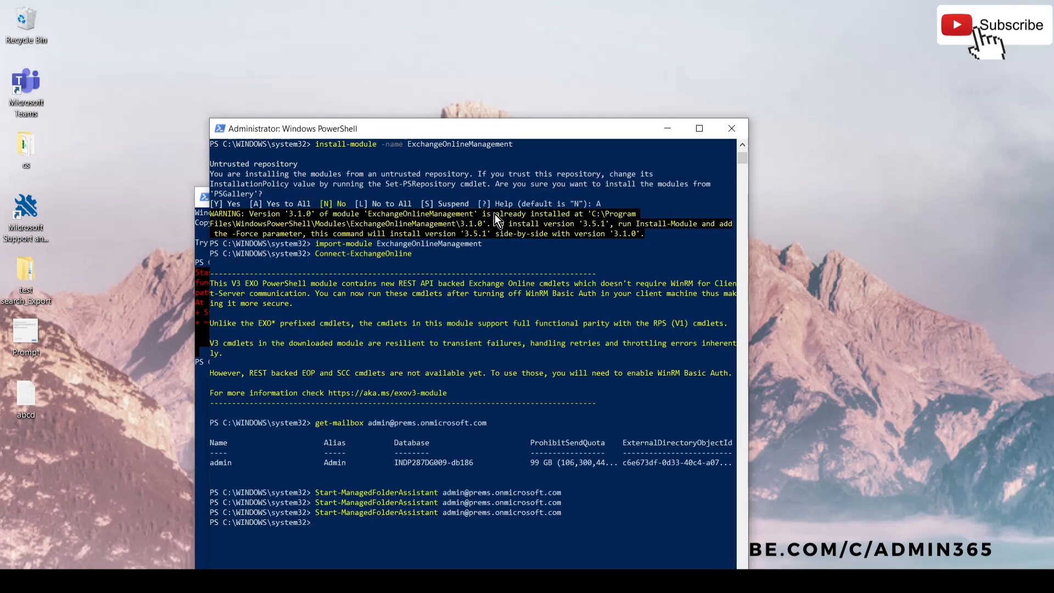
Step: Run a truncated Start-ManagedFolderAssist command to produce the not-recognized cmdlet error
{"action": "scroll", "scroll_direction": "down", "scroll_amount": 3}
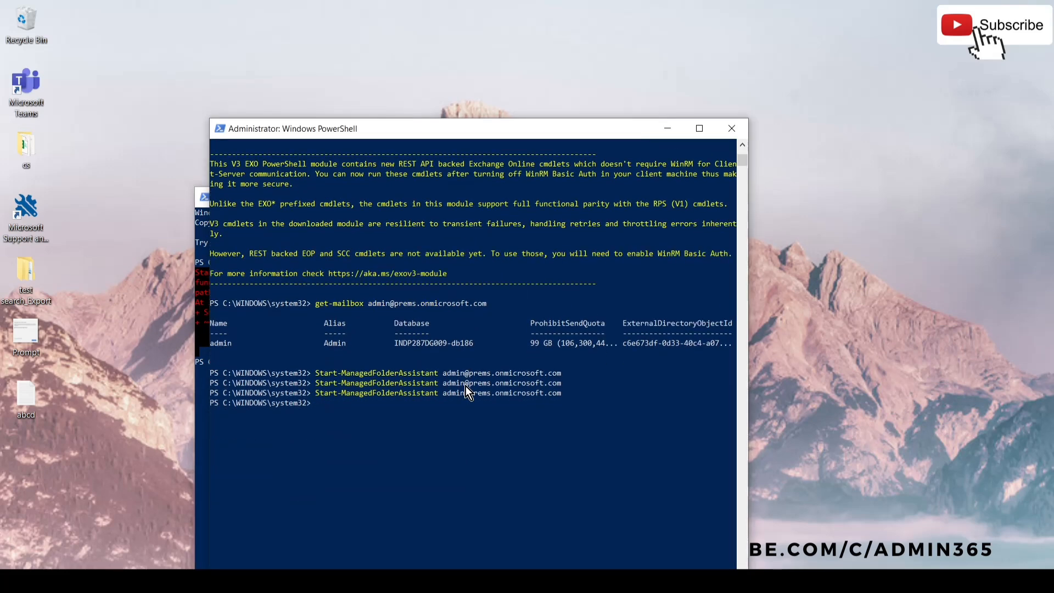
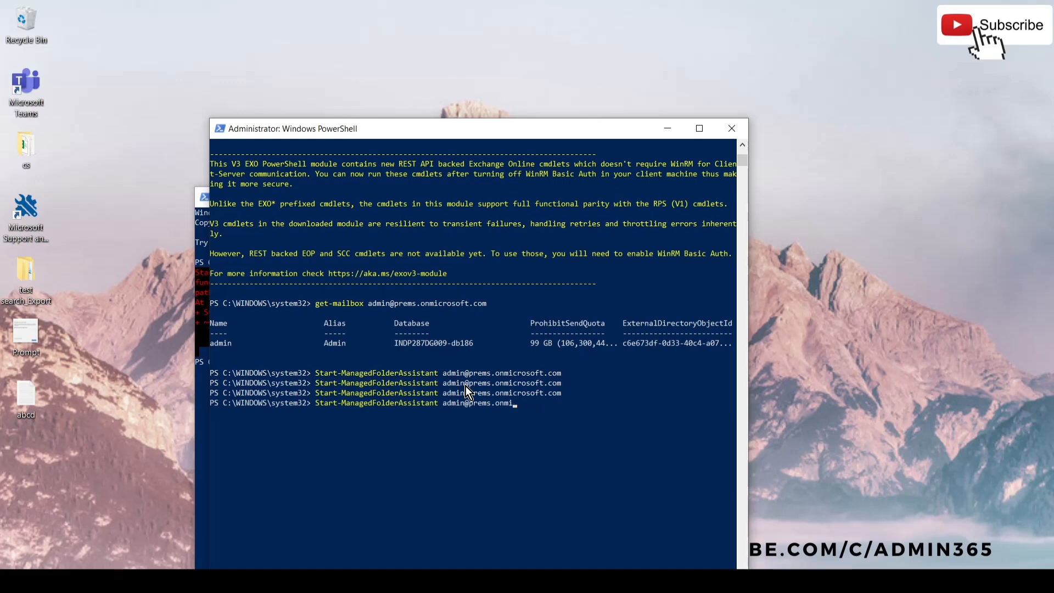
{"action": "key", "text": "Return"}
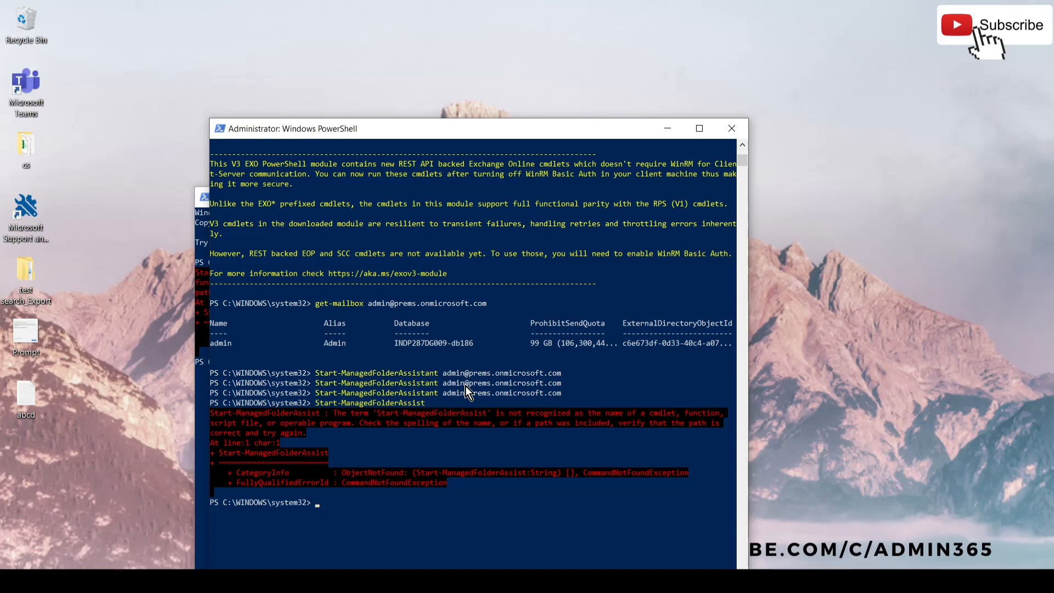
{"action": "mouse_move", "coordinate": [414, 517]}
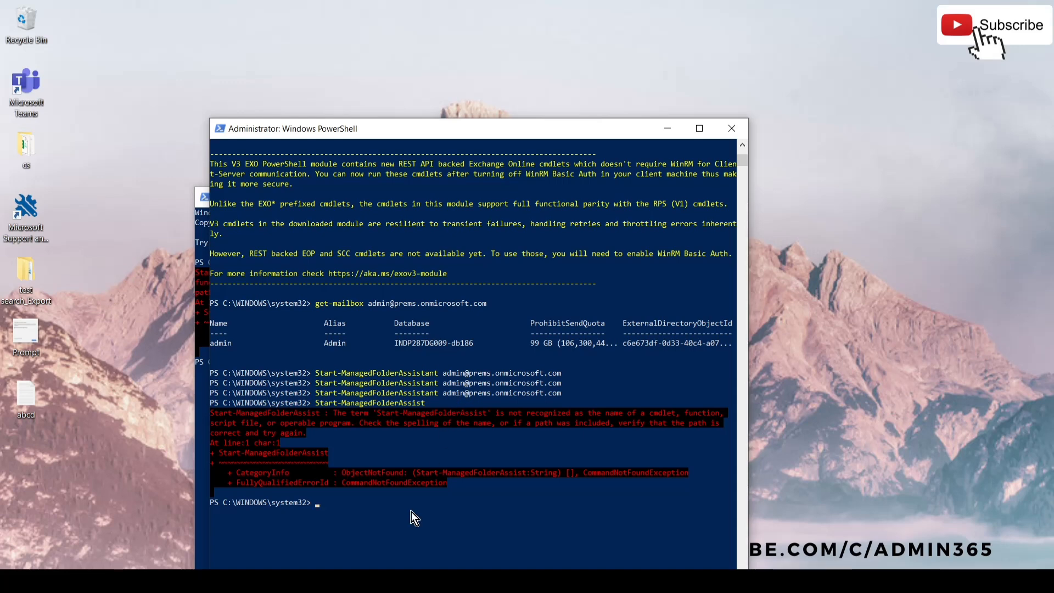